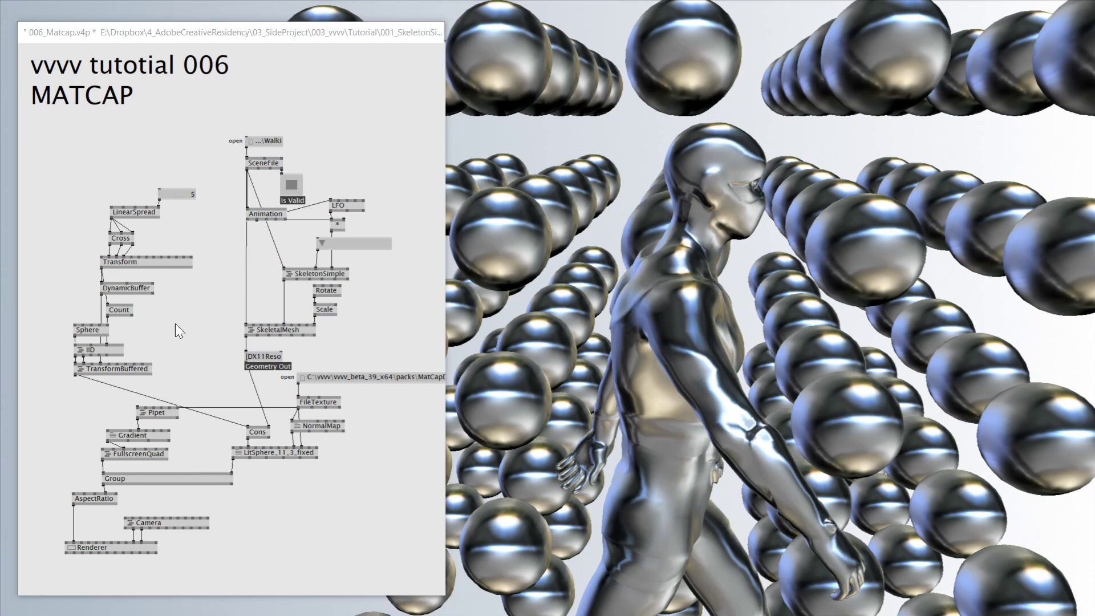
Add a texture Preview node to the patch, then browse the artist's vvvv.org profile page
type("preview")
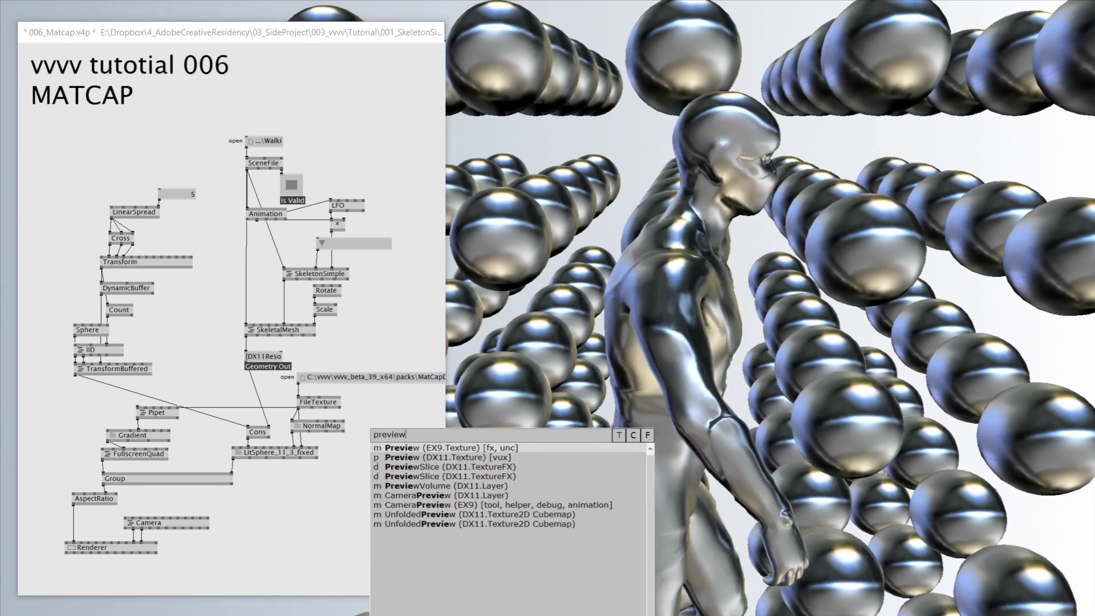
left_click(419, 447)
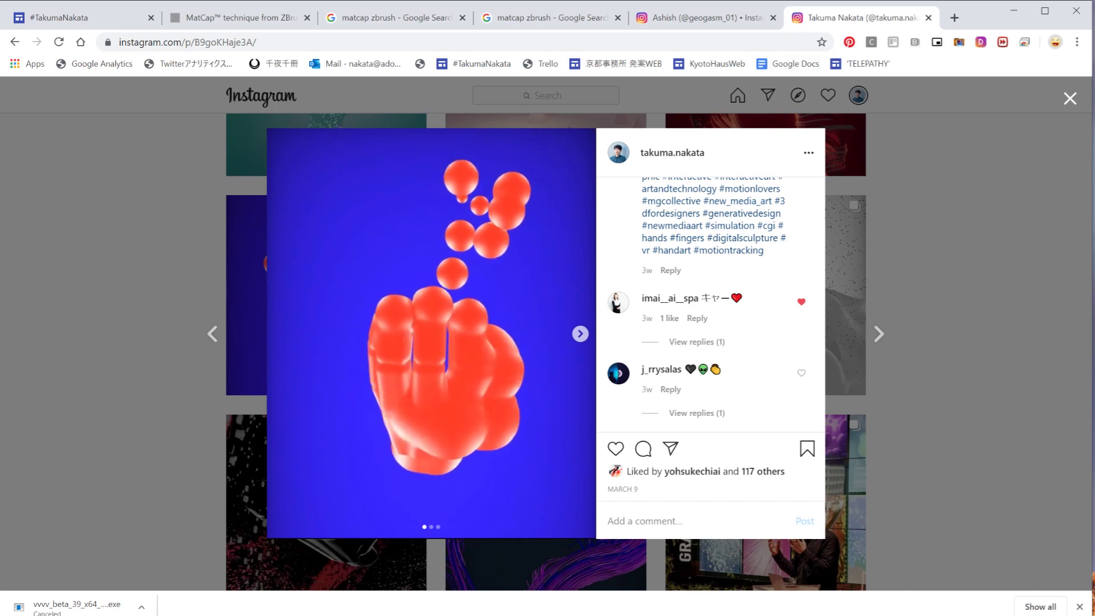
left_click(704, 17)
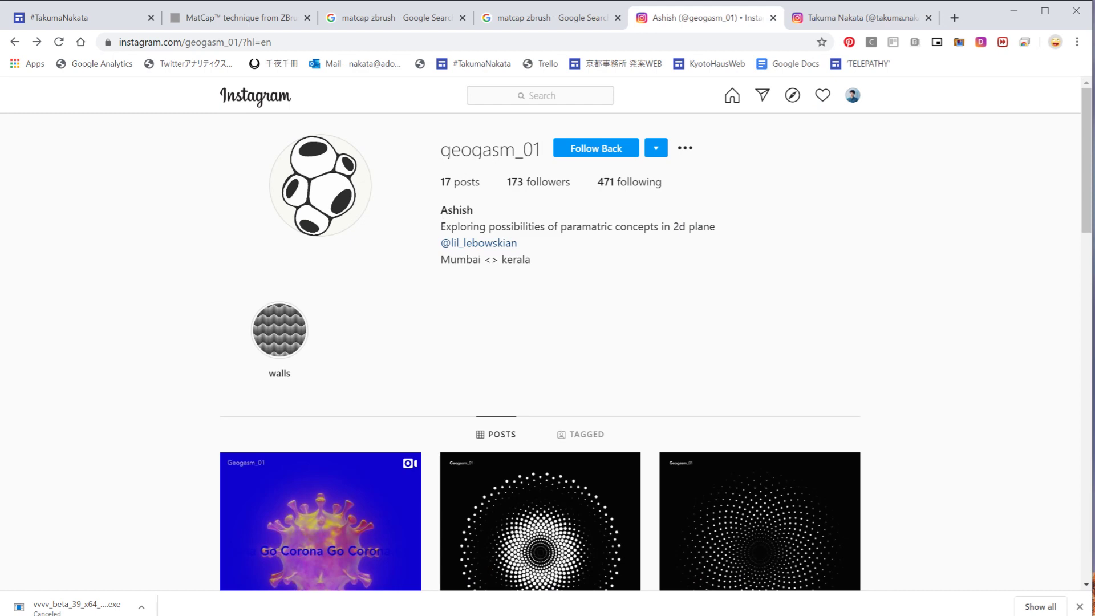
scroll("down", 3)
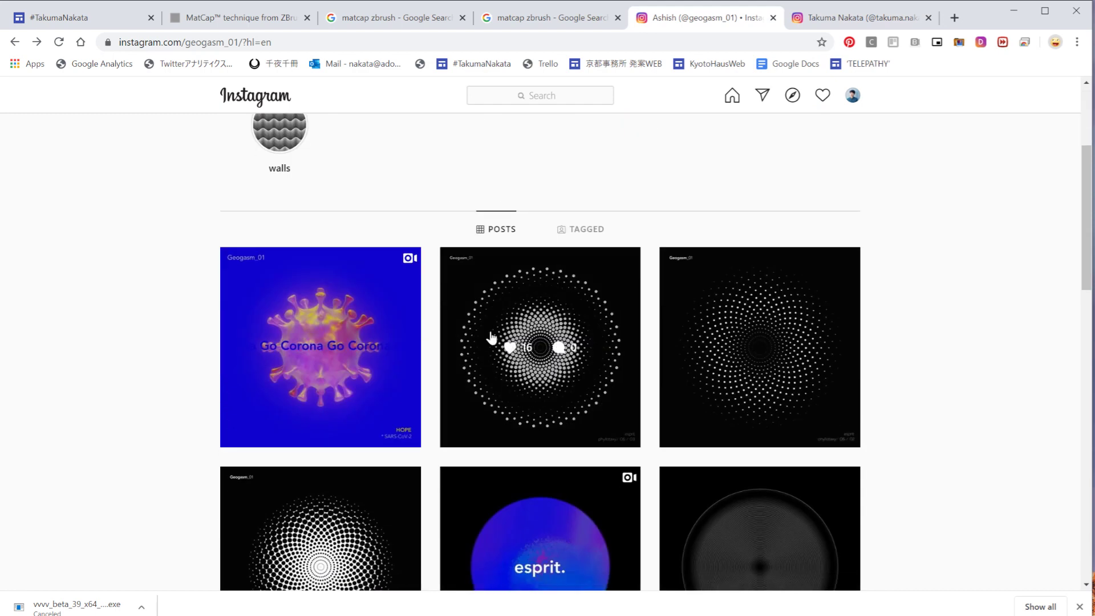
scroll("down", 3)
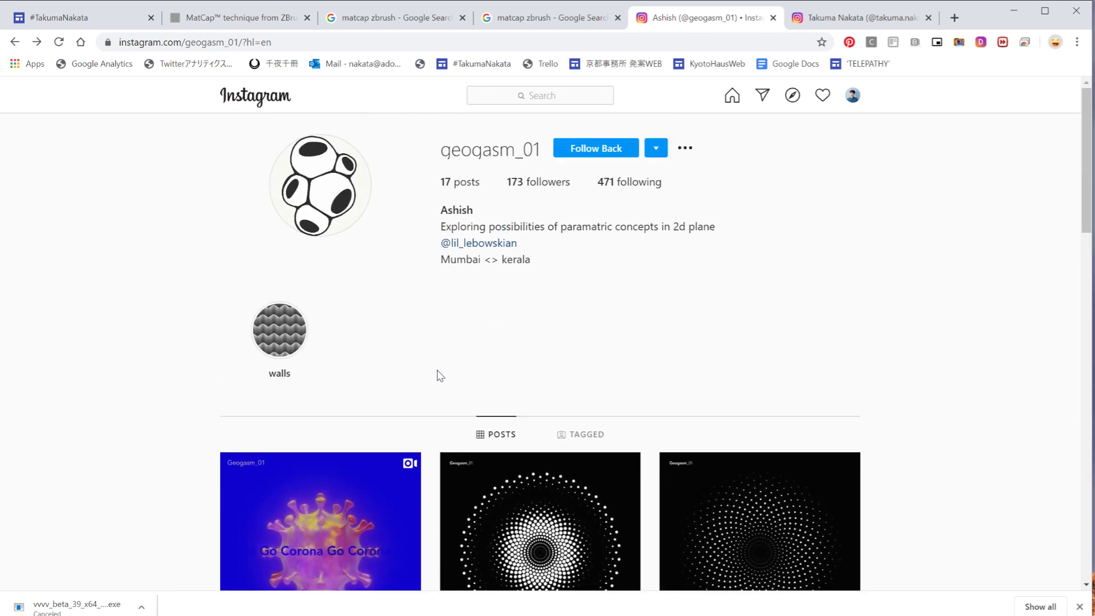
scroll("down", 3)
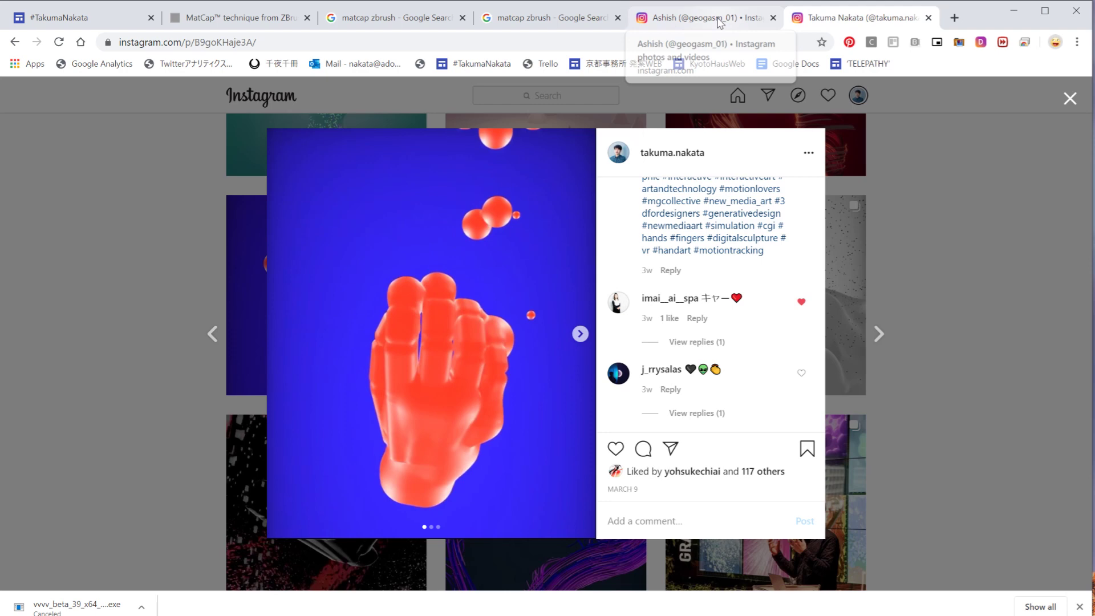
Scroll the MatCap technique article through its teapot examples down to the download section
left_click(237, 18)
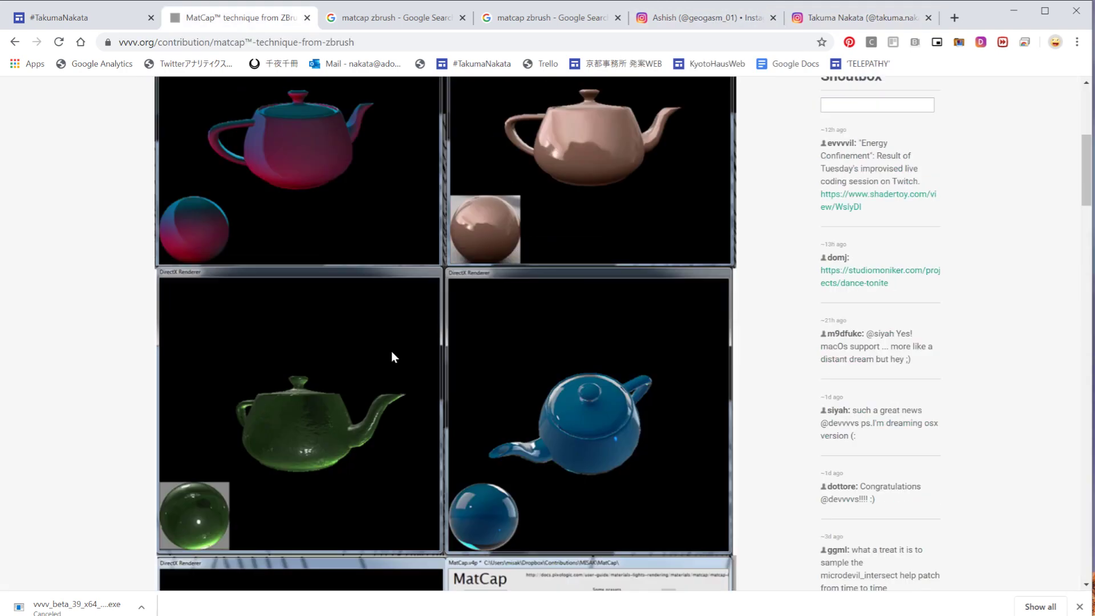
scroll("up", 3)
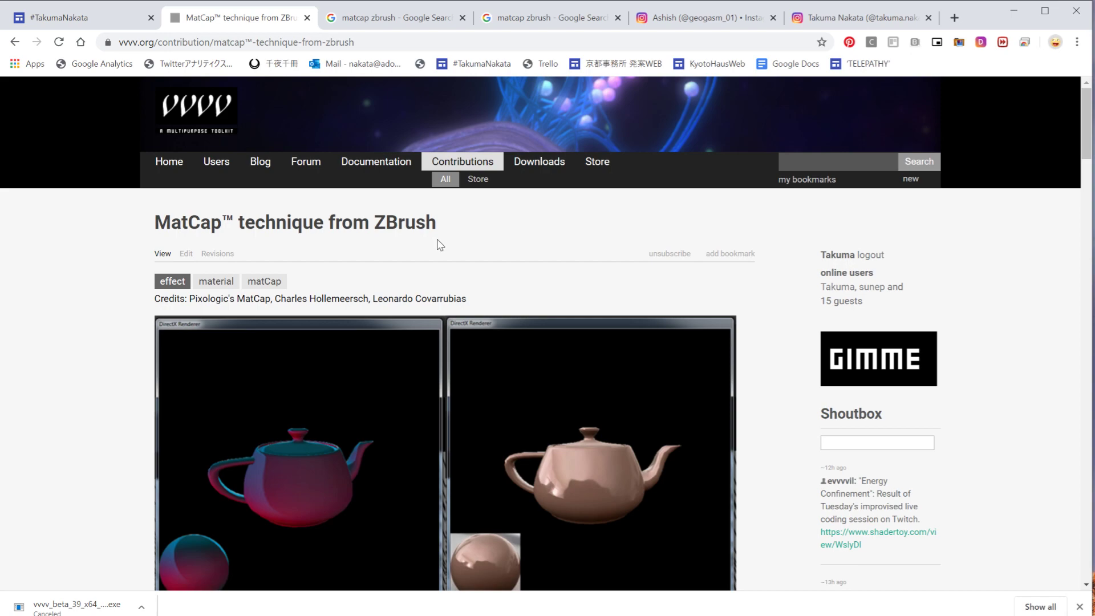
scroll("down", 3)
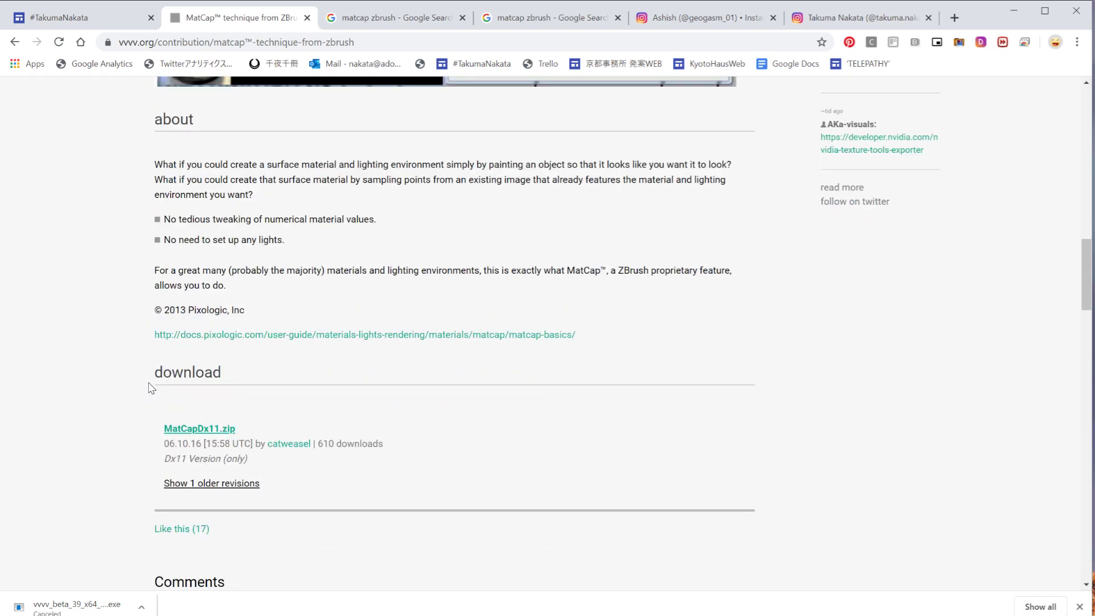
scroll("down", 3)
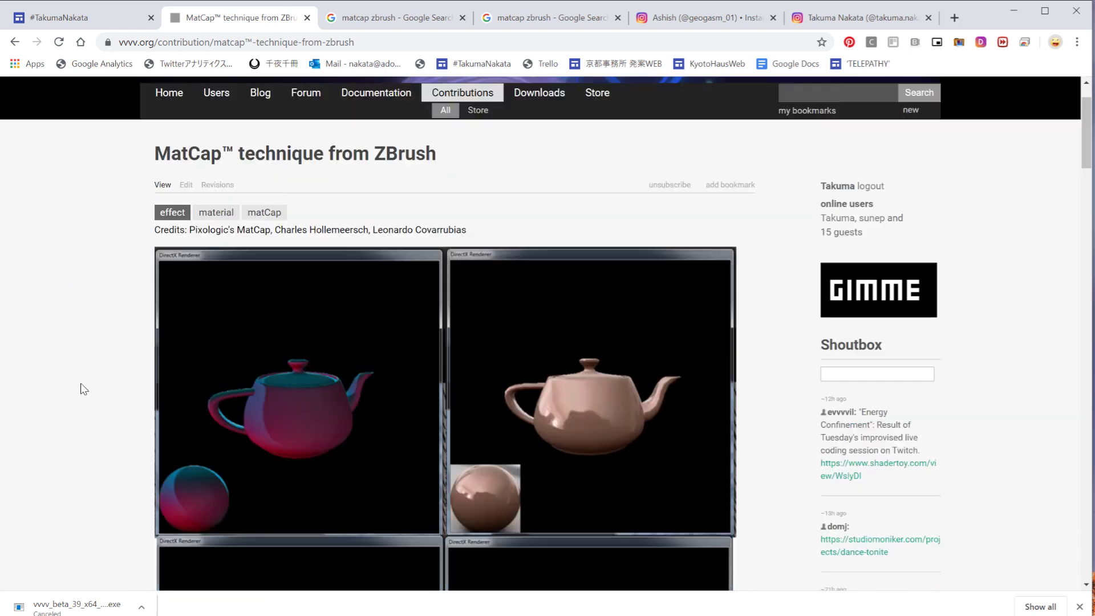
scroll("down", 3)
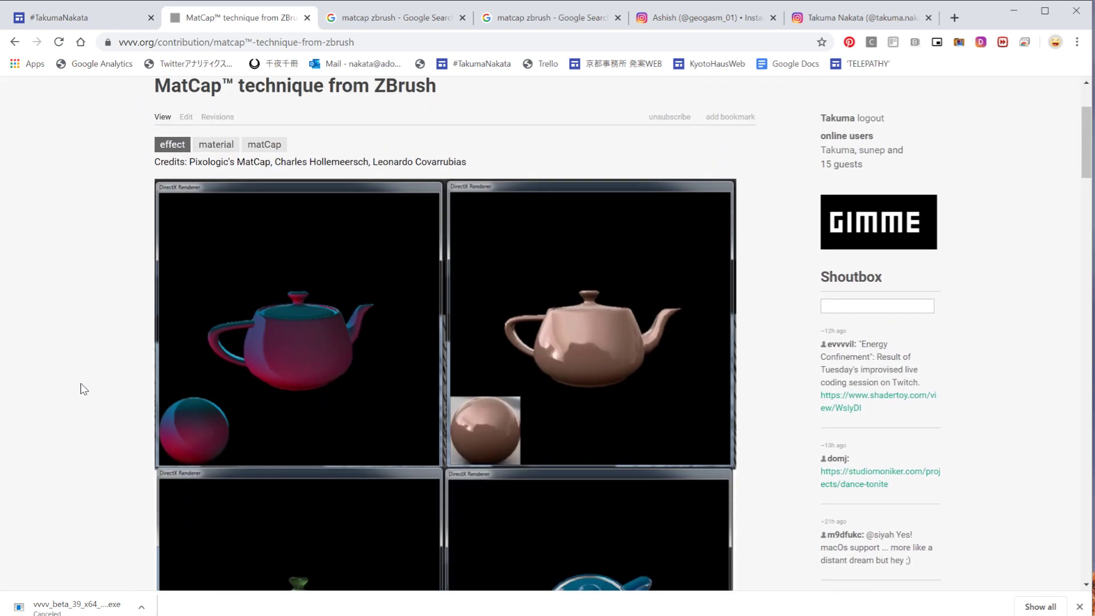
scroll("down", 3)
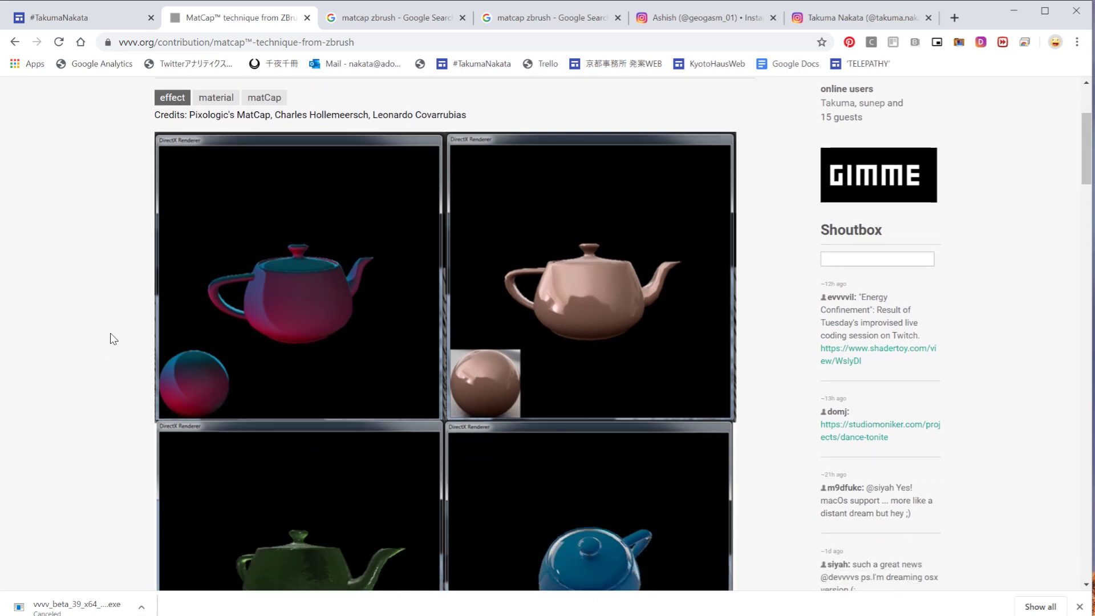
scroll("down", 3)
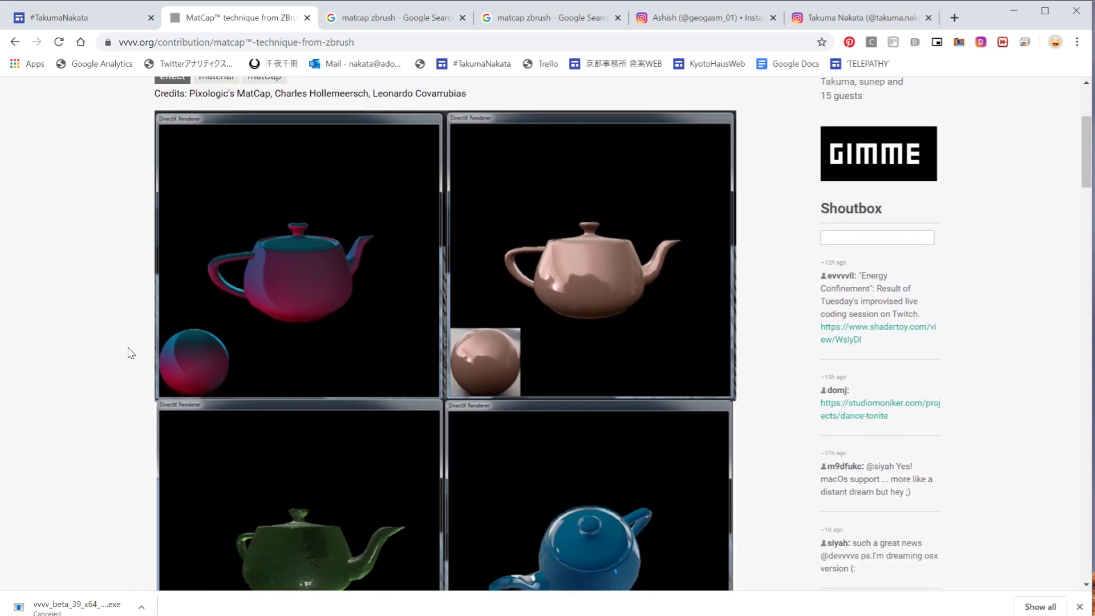
scroll("down", 3)
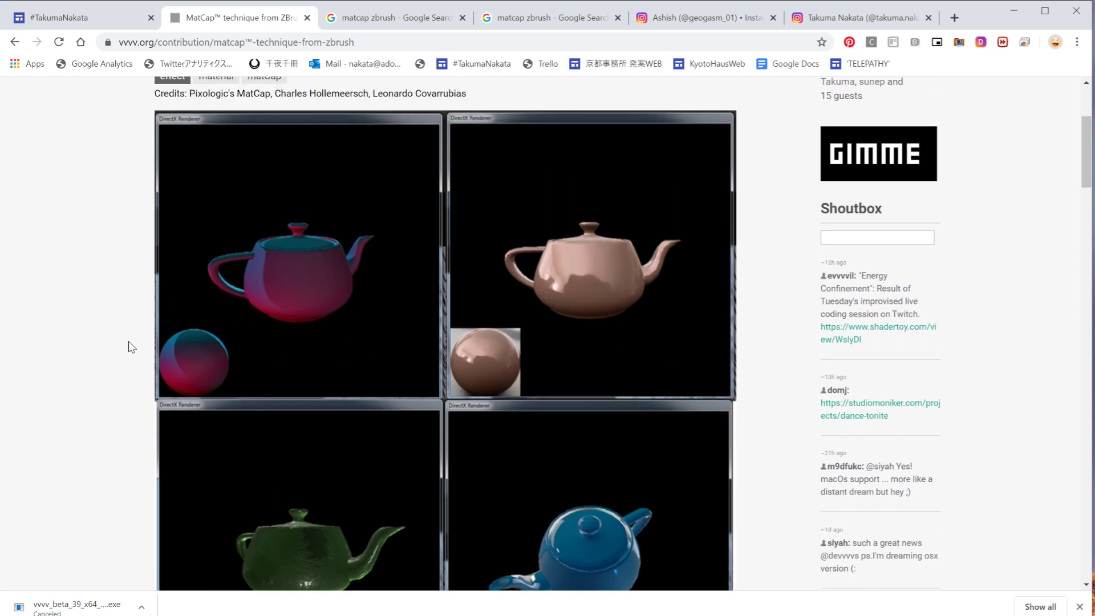
scroll("down", 3)
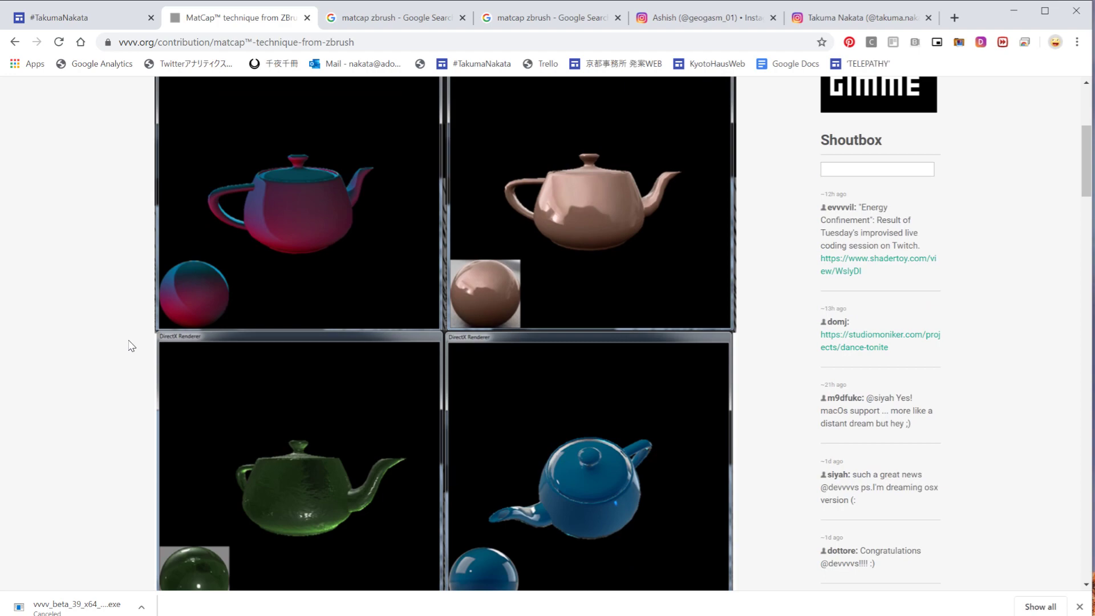
scroll("down", 3)
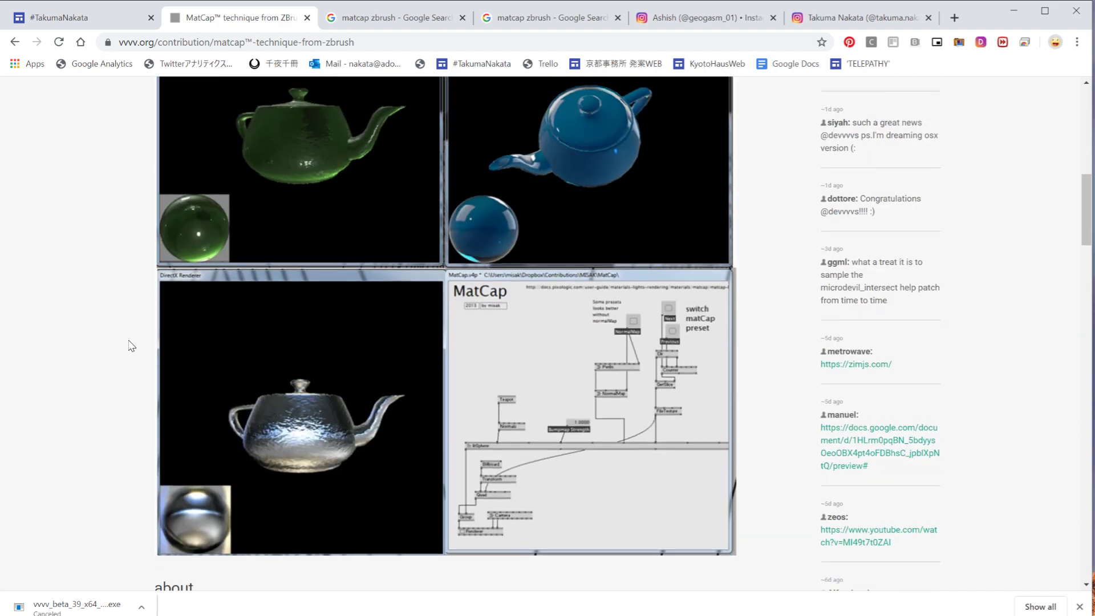
scroll("down", 3)
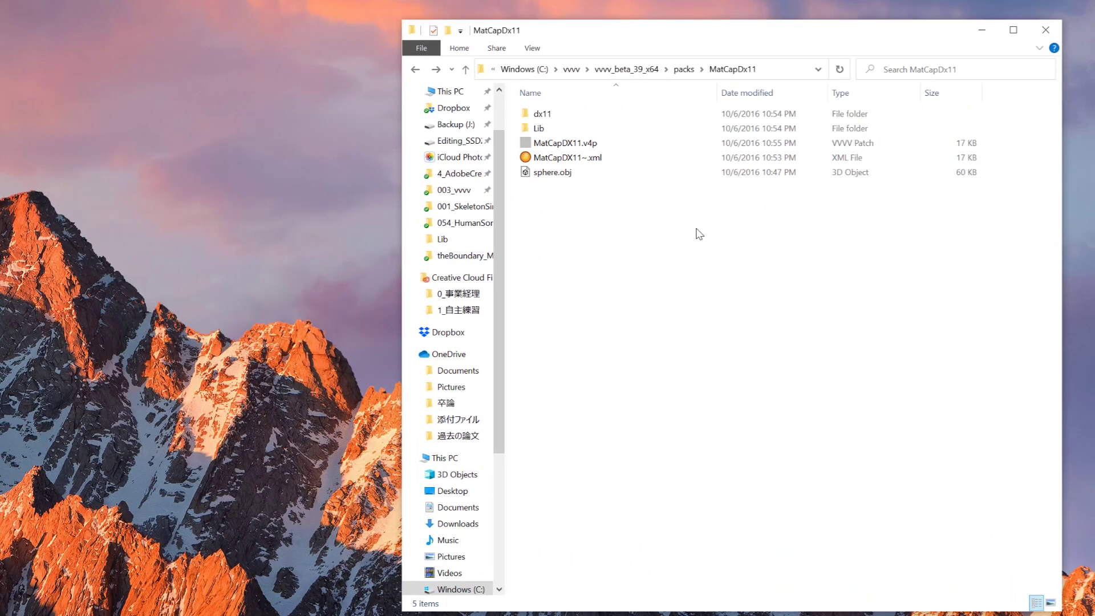
Navigate up to vvvv_beta_39_x64 and into packs\MatCapDx11
left_click(565, 157)
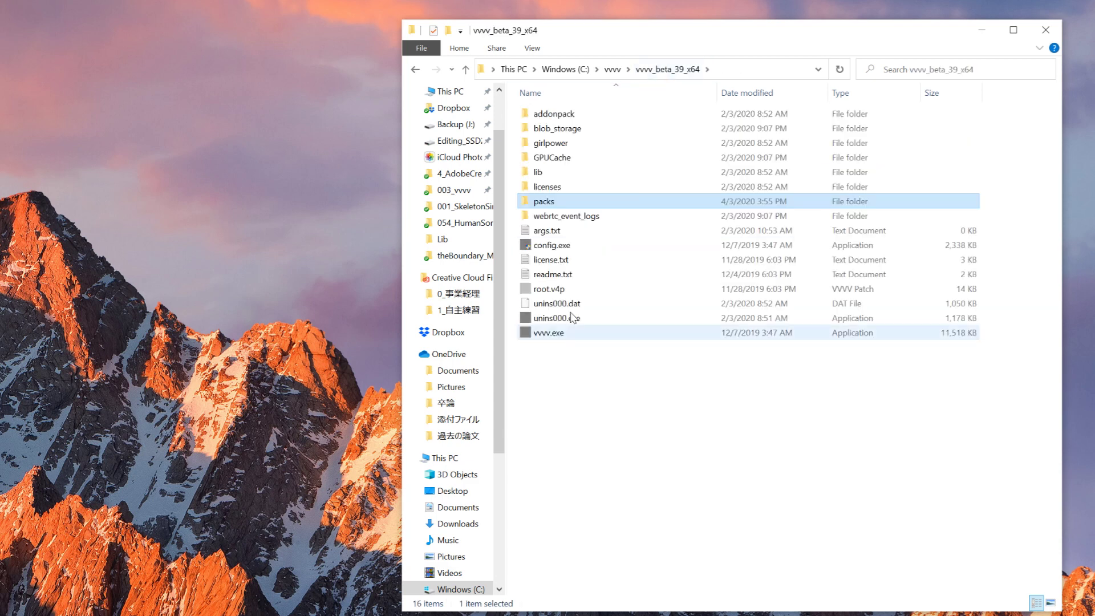
double_click(542, 201)
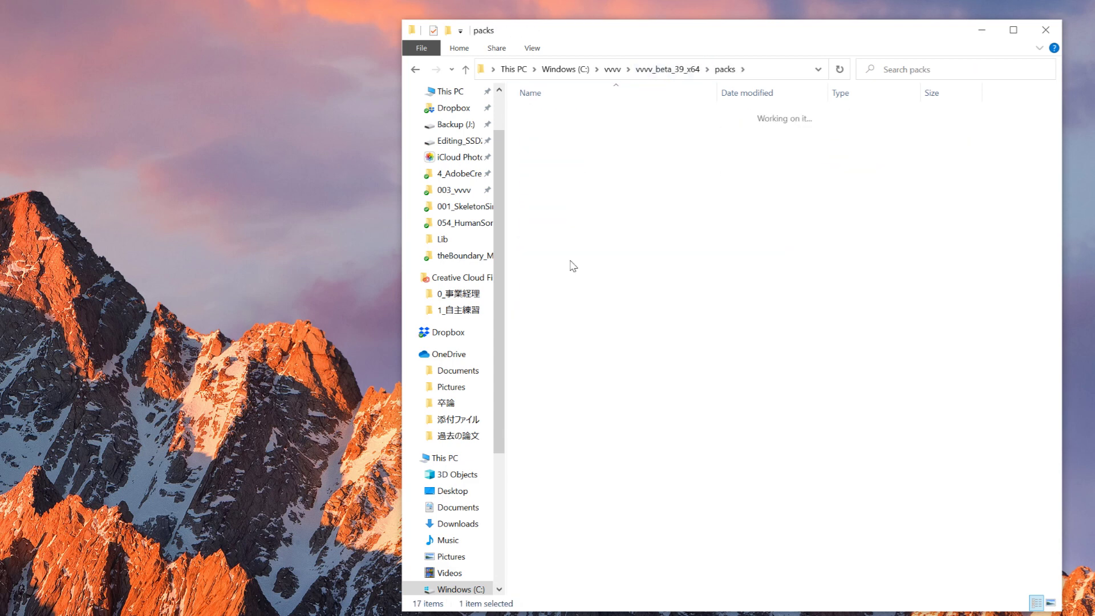
double_click(851, 142)
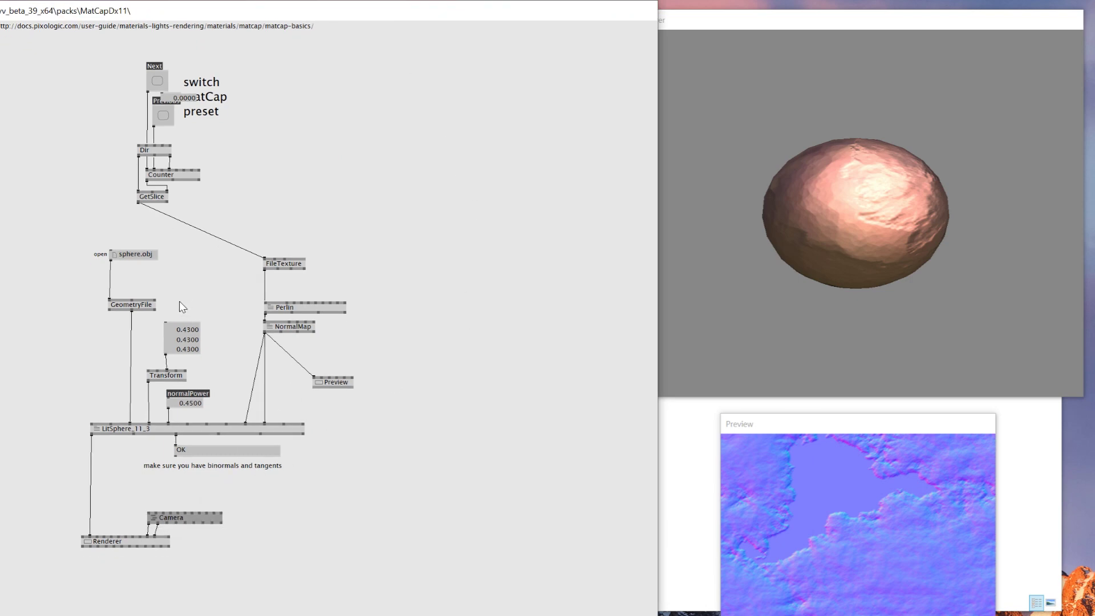
mouse_move(118, 429)
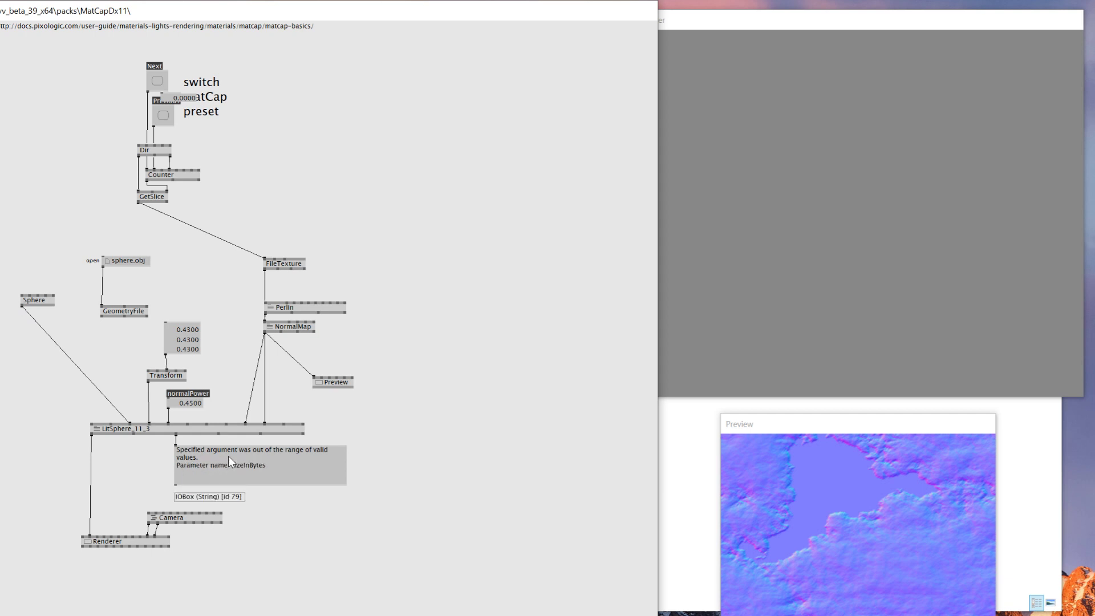
mouse_move(260, 473)
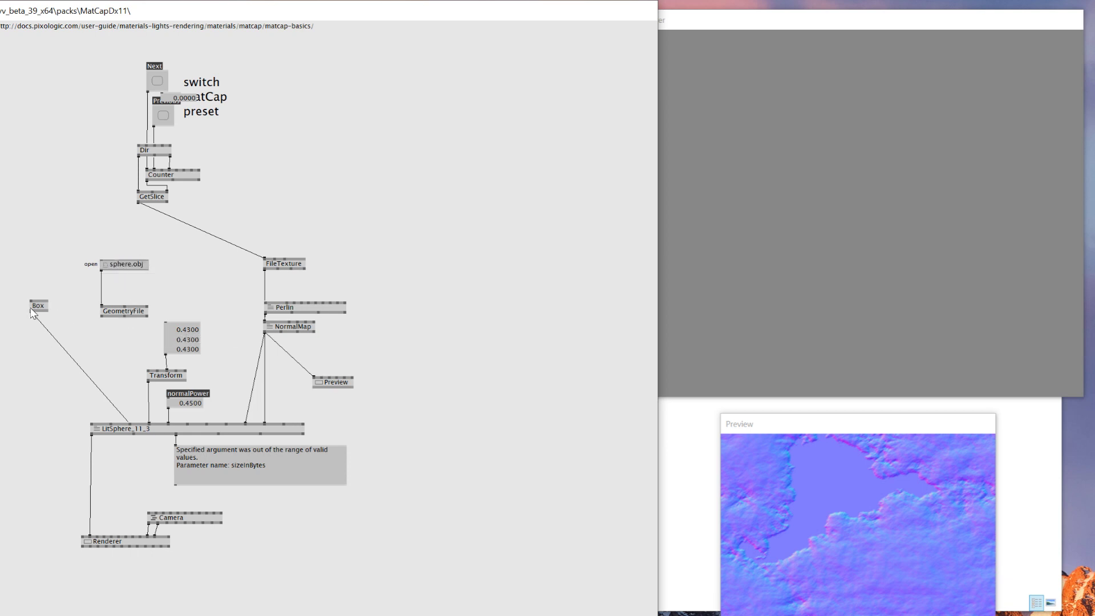
mouse_move(222, 471)
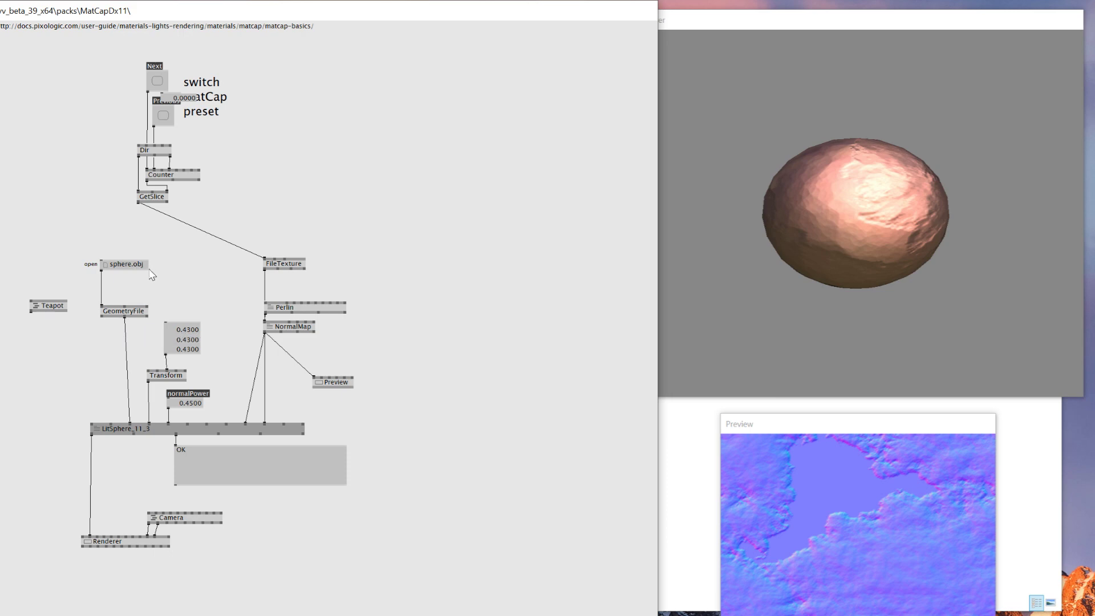
mouse_move(427, 330)
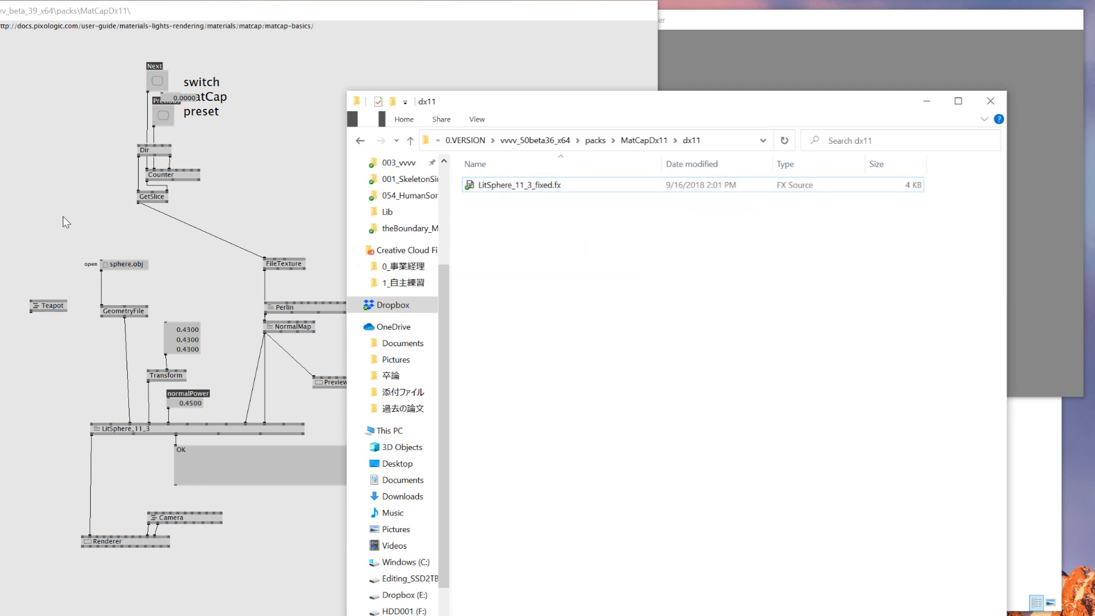
Bring LitSphere_11_3_fixed.fx from File Explorer into the patch as the matcap shader
left_click(516, 185)
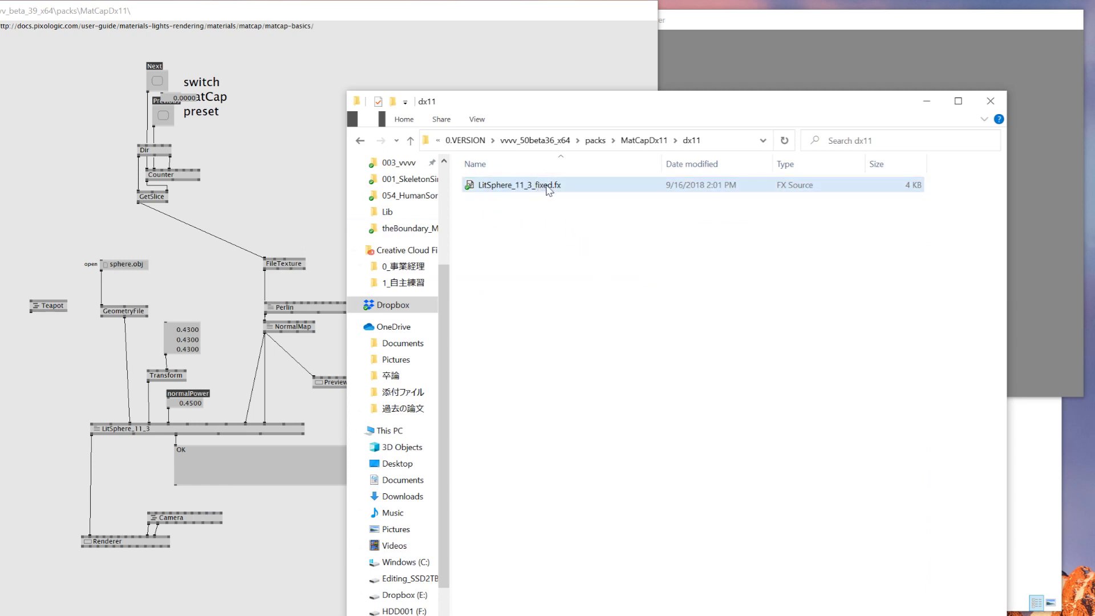
left_click(393, 304)
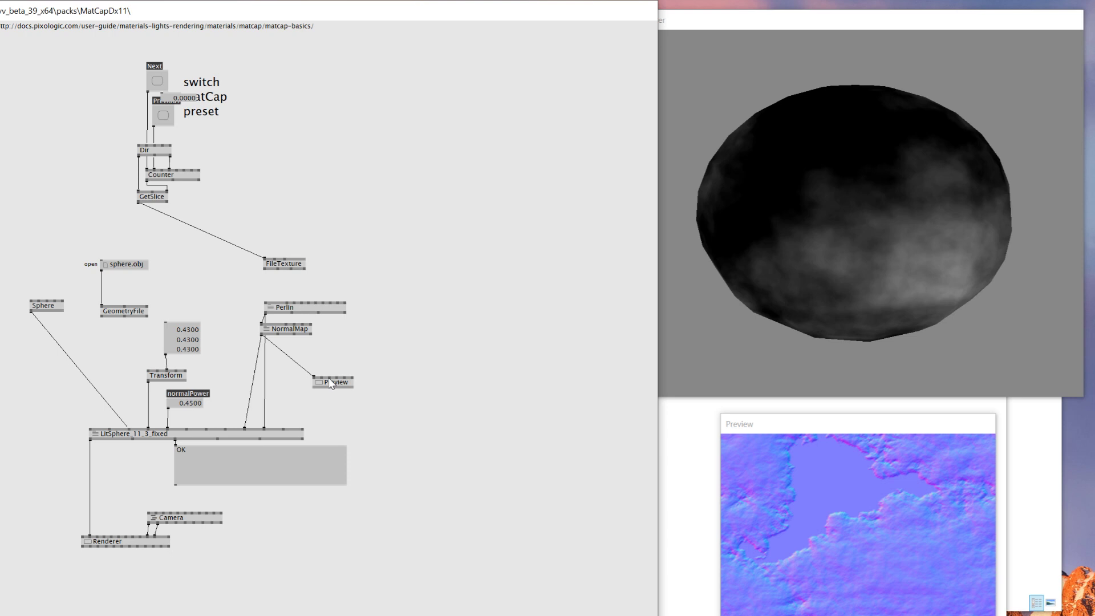
mouse_move(319, 382)
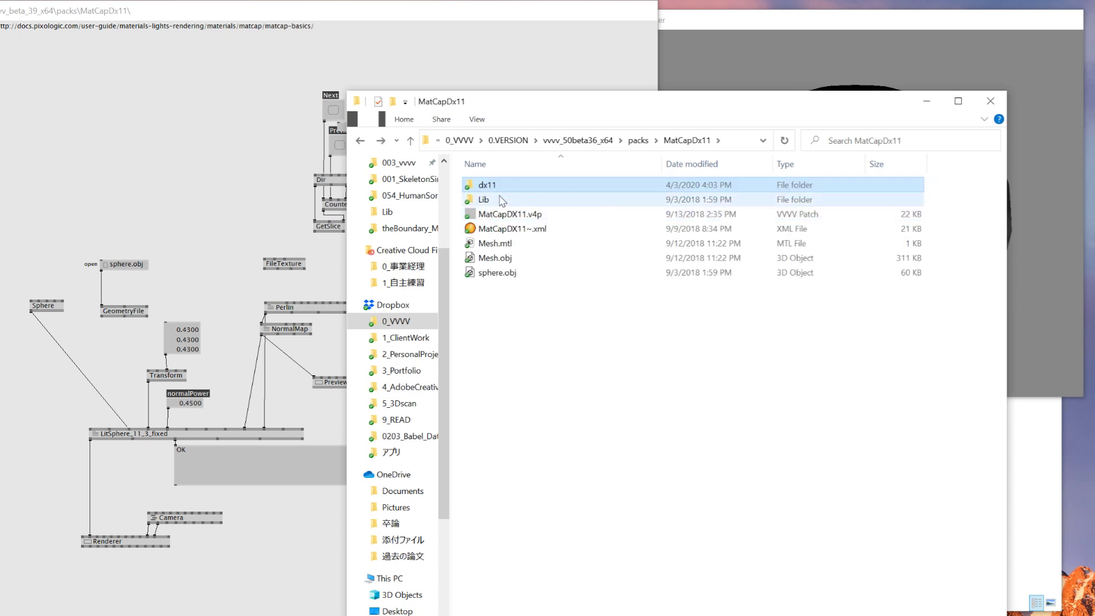
Load MatcapQuartz.jpg from the Lib folder as the FileTexture's matcap image
double_click(482, 198)
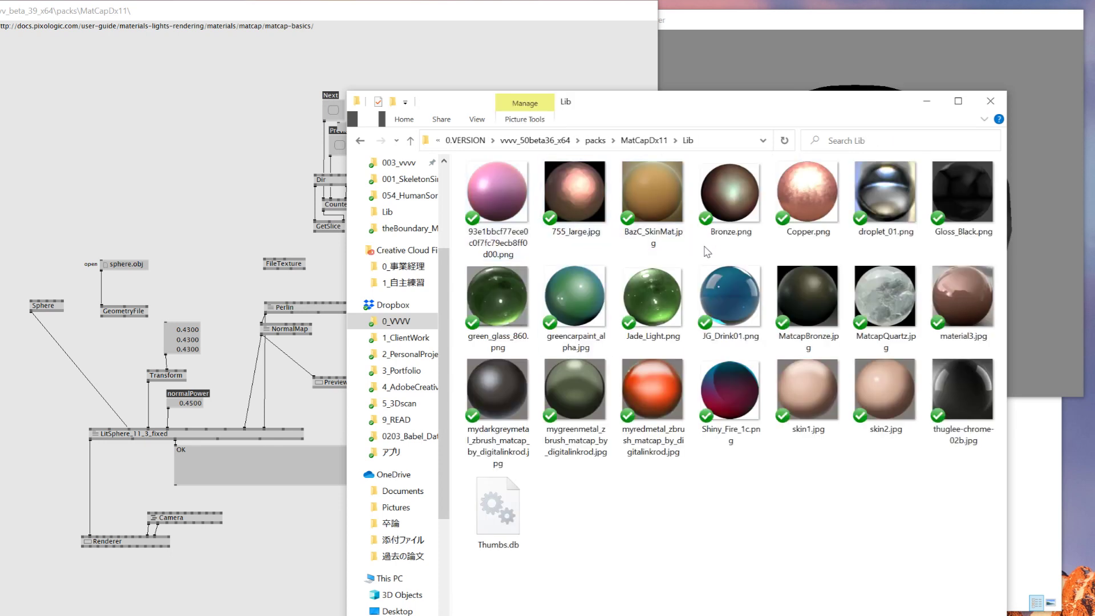
left_click(884, 296)
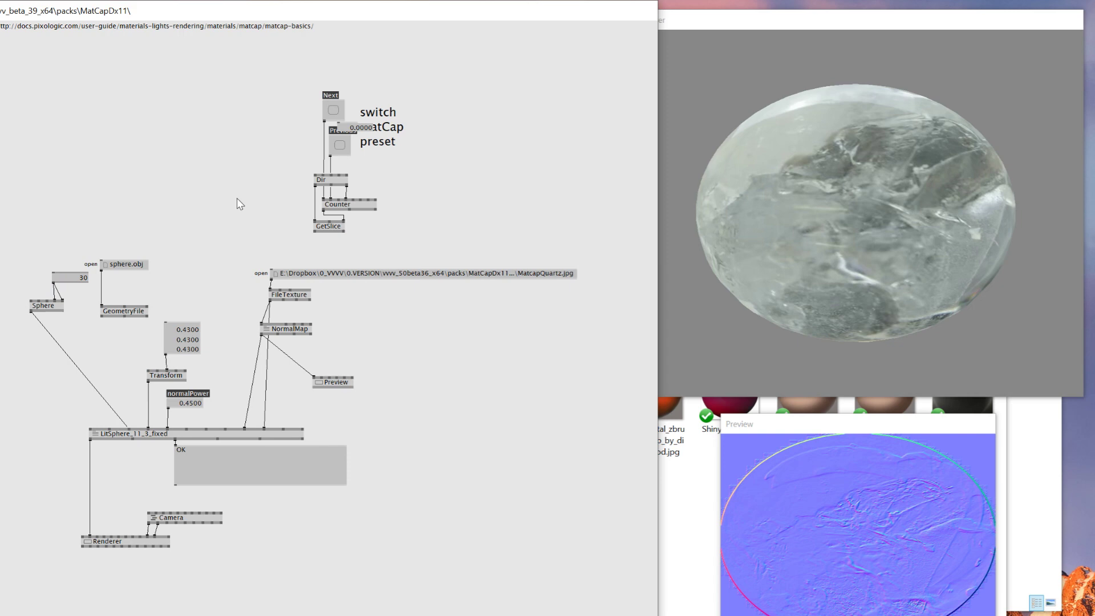
mouse_move(287, 431)
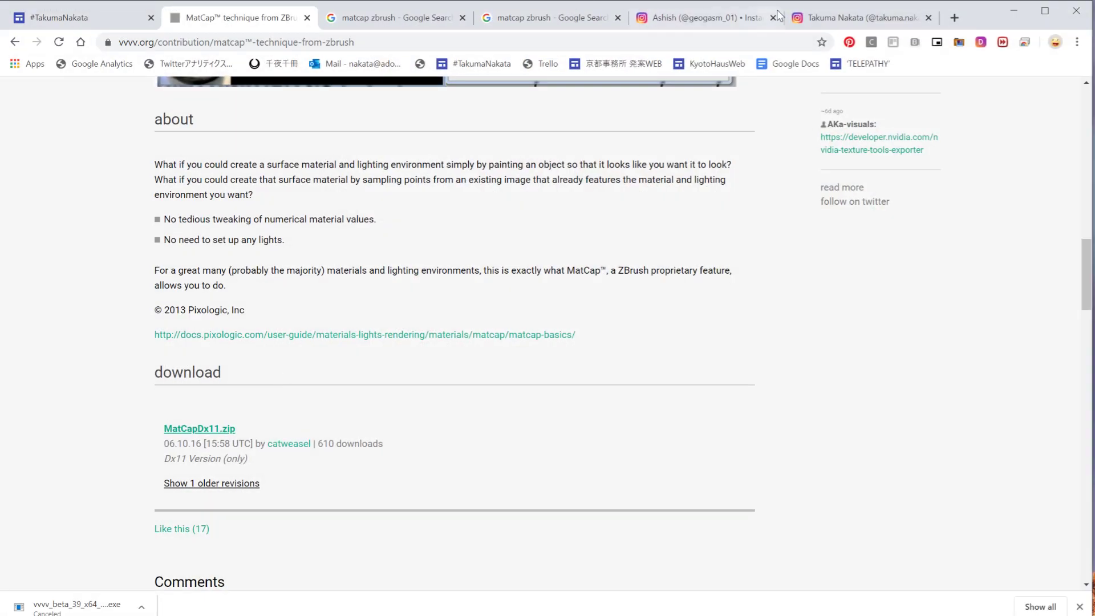
Return to vvvv from the Chrome MatCap contribution page
left_click(860, 17)
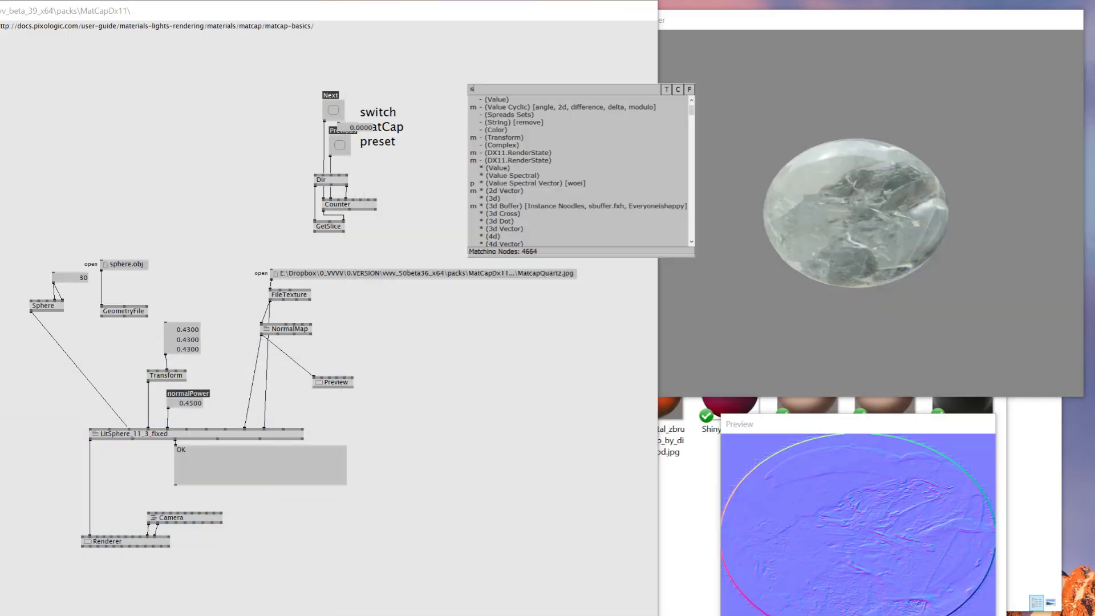
Add a Segment shape node and a Scale transform node for the custom matcap chain
type("eg")
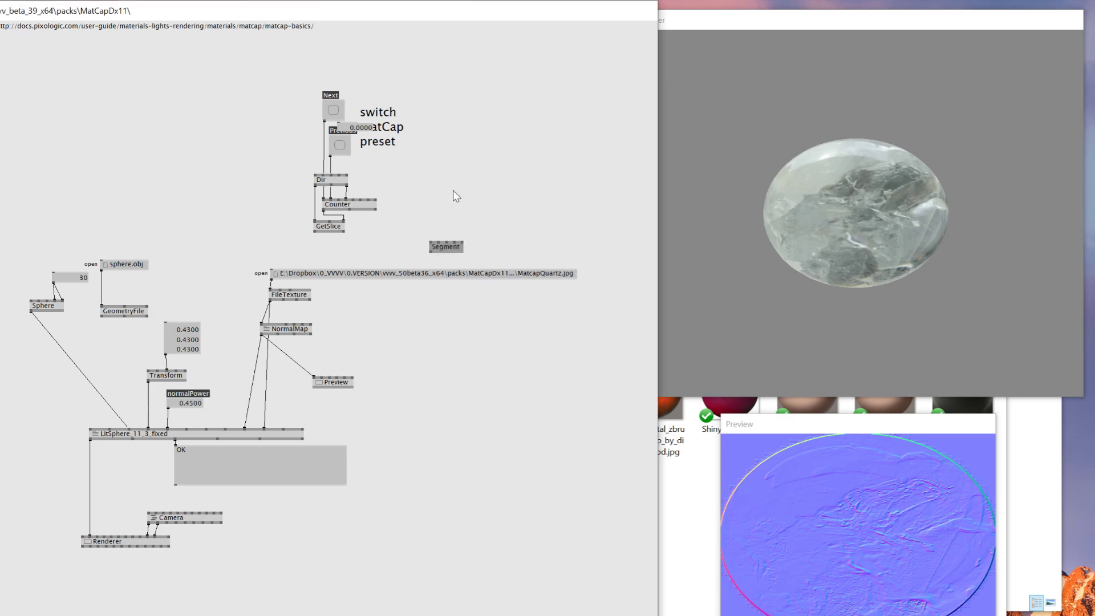
double_click(464, 238)
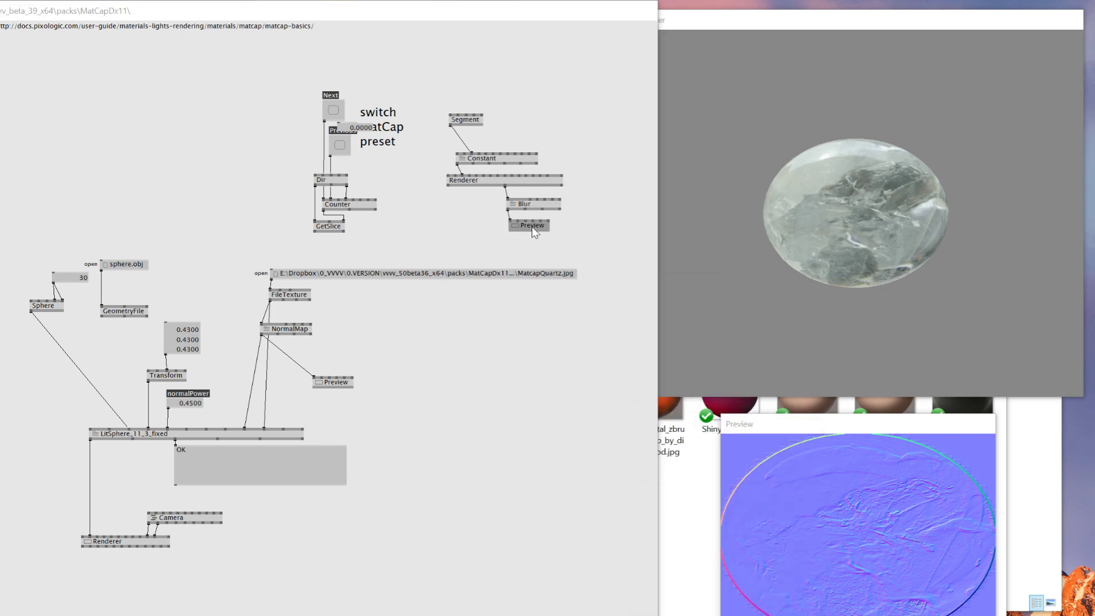
mouse_move(492, 151)
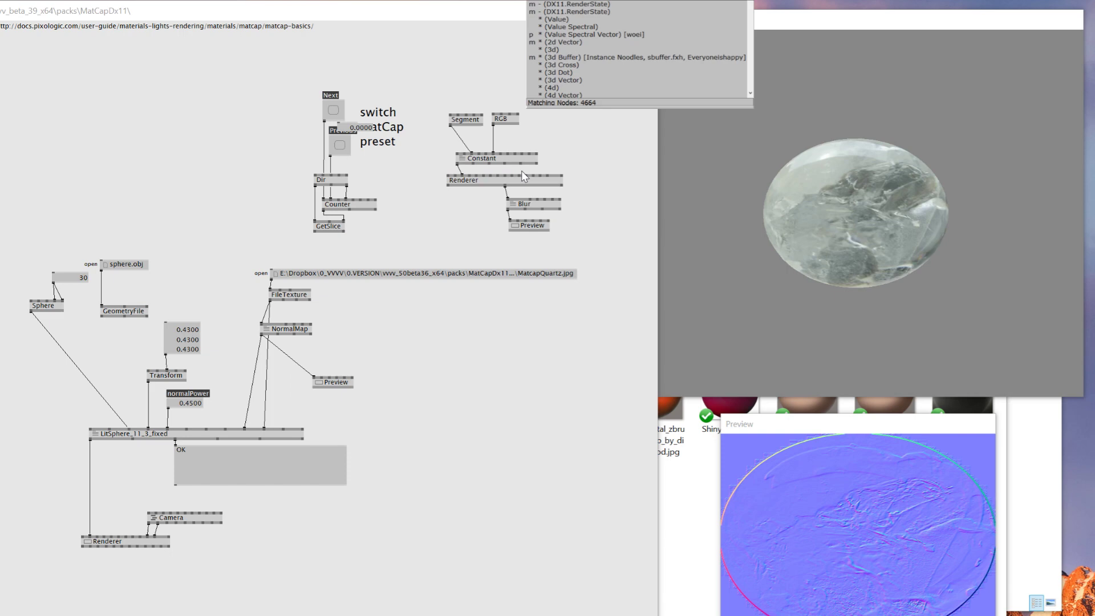
type("scale")
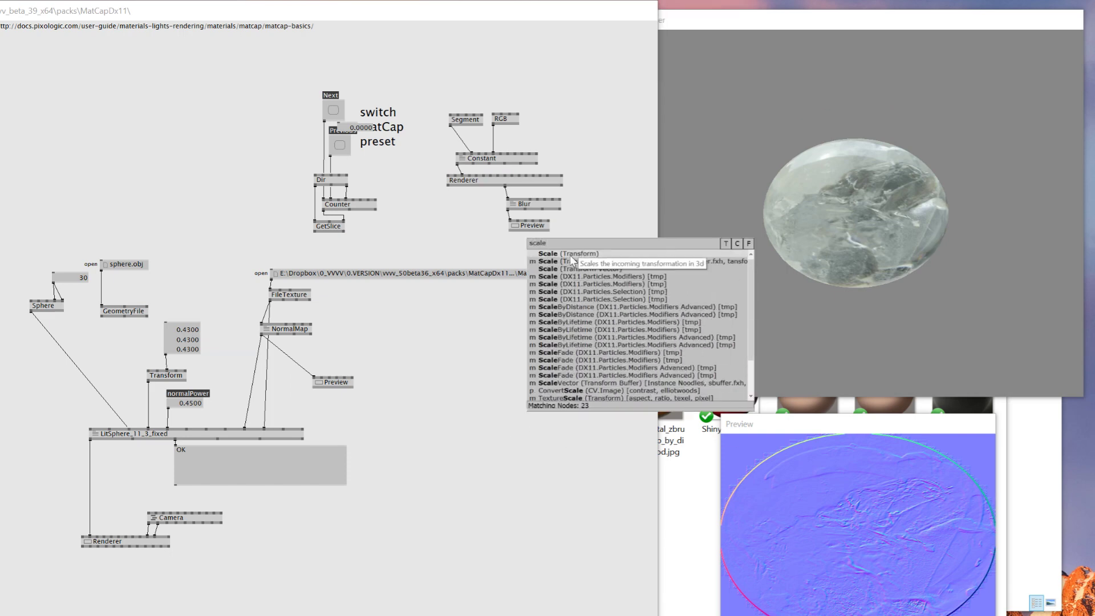
left_click(568, 253)
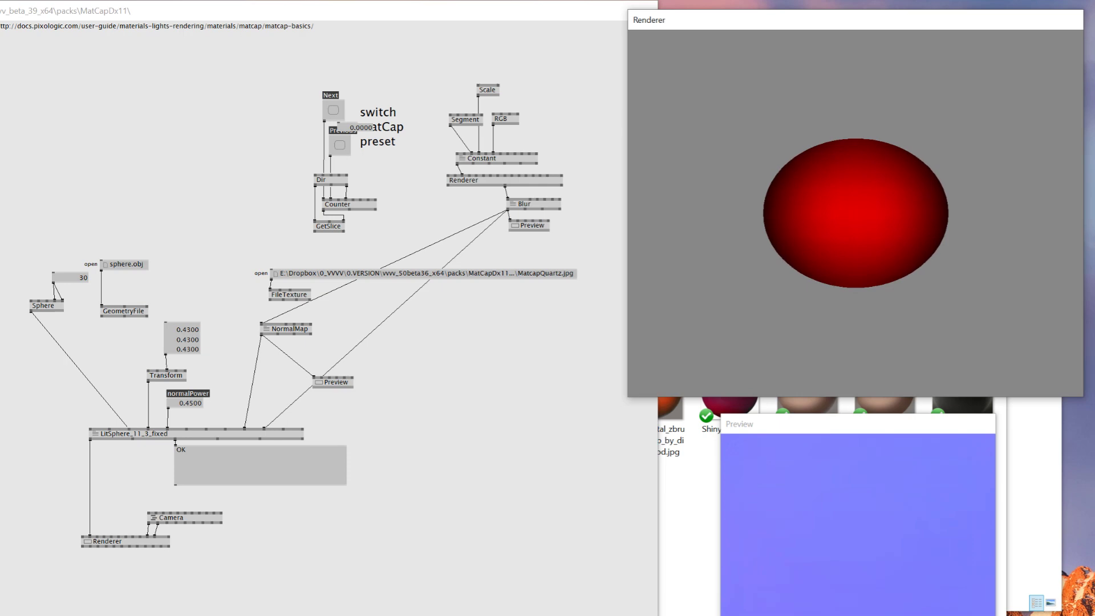
mouse_move(994, 524)
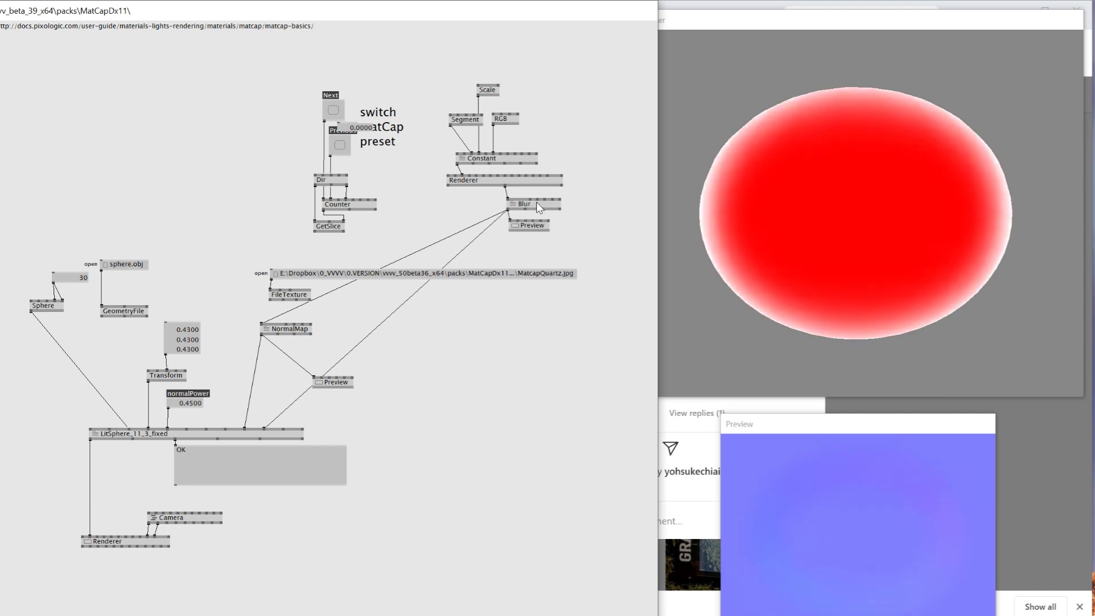
mouse_move(528, 210)
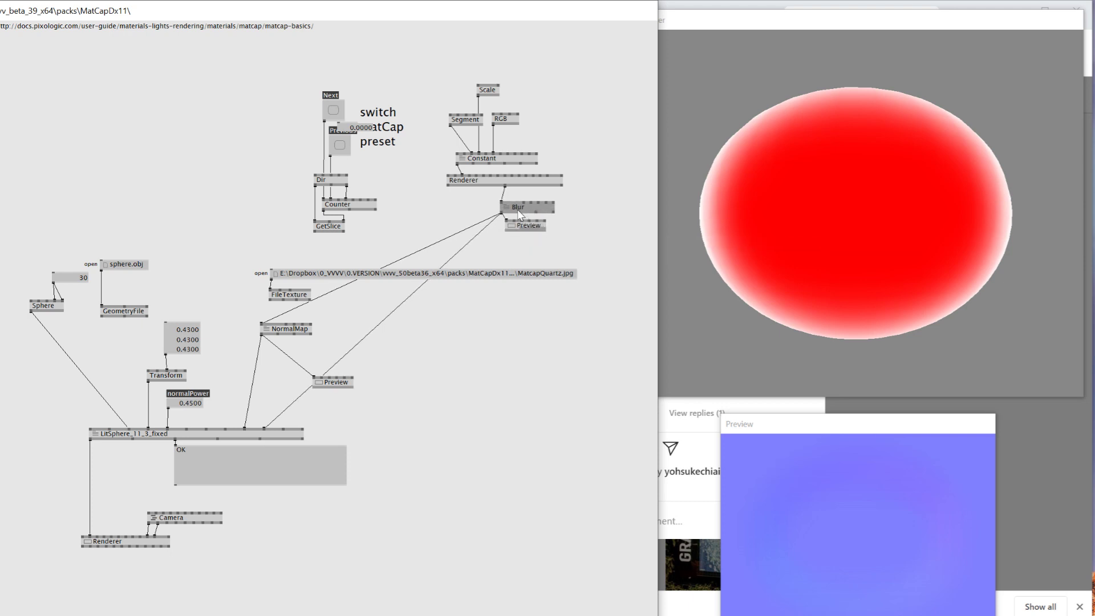
mouse_move(525, 224)
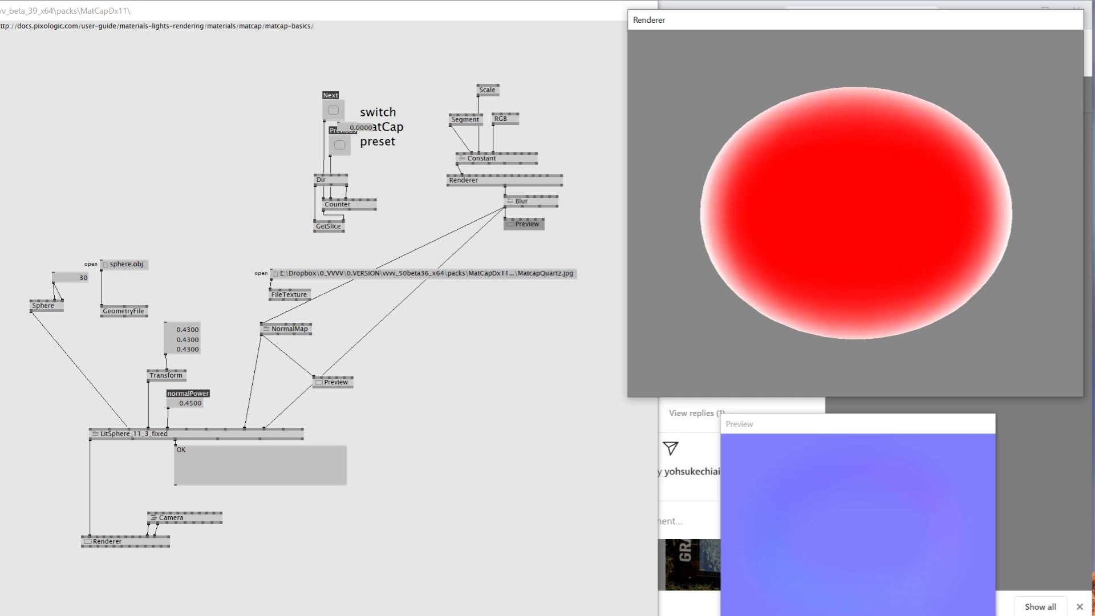
mouse_move(555, 264)
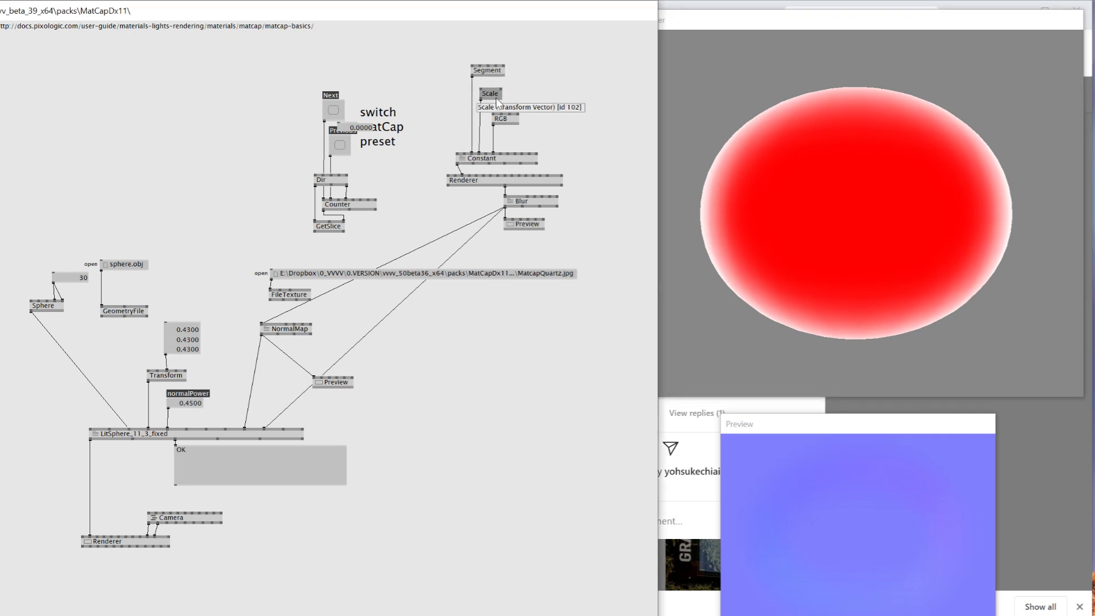
mouse_move(412, 325)
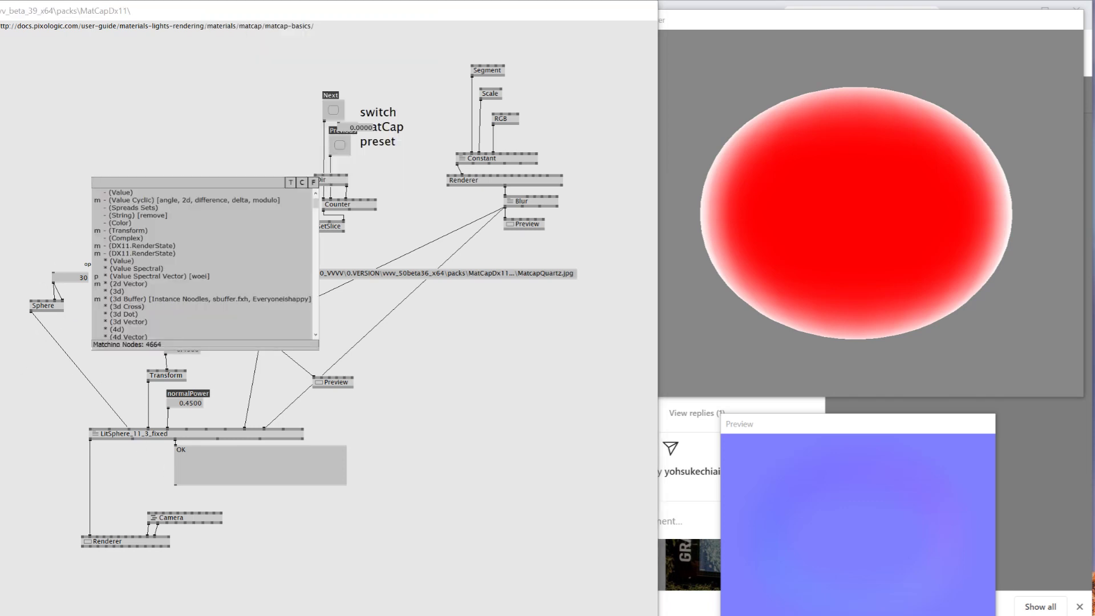
Add RaymarchMatCap, SphereSDF and RoundBoxSDF nodes via the node search
type("rayma")
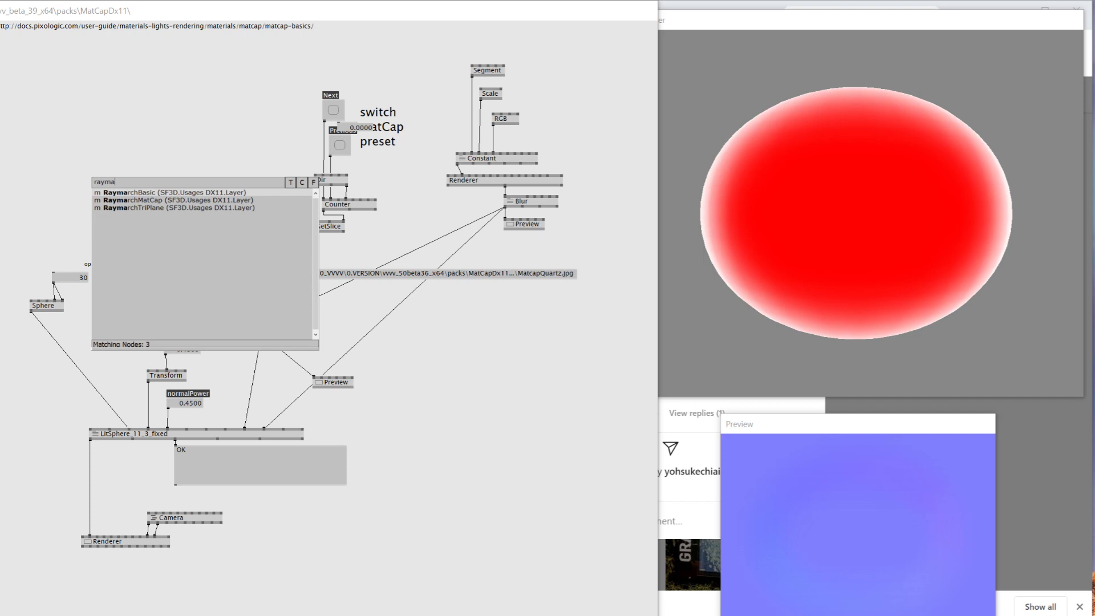
mouse_move(174, 200)
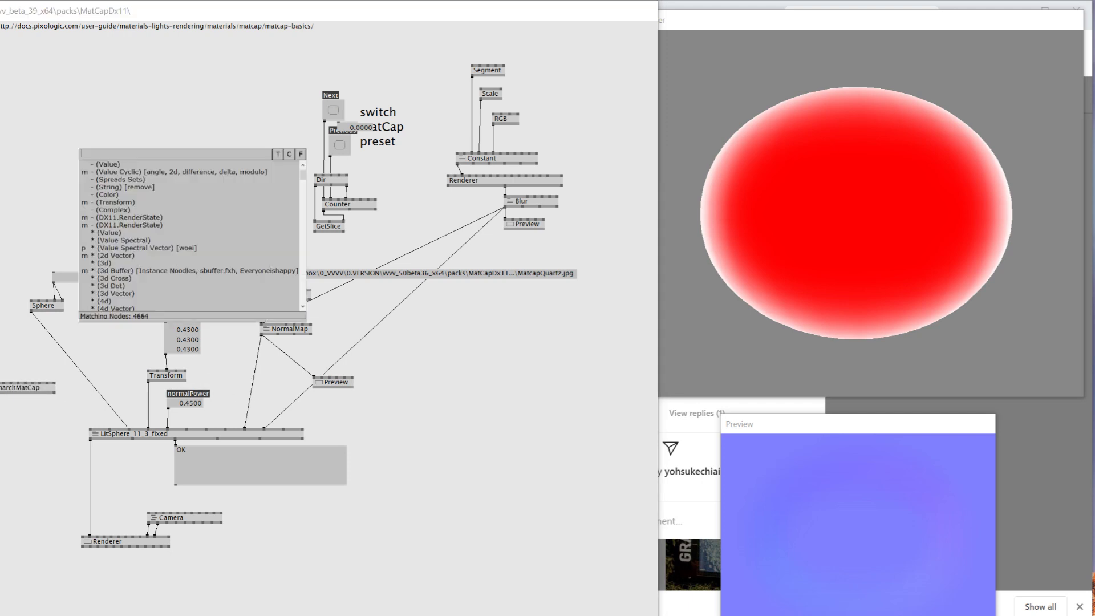
type("sphere sd")
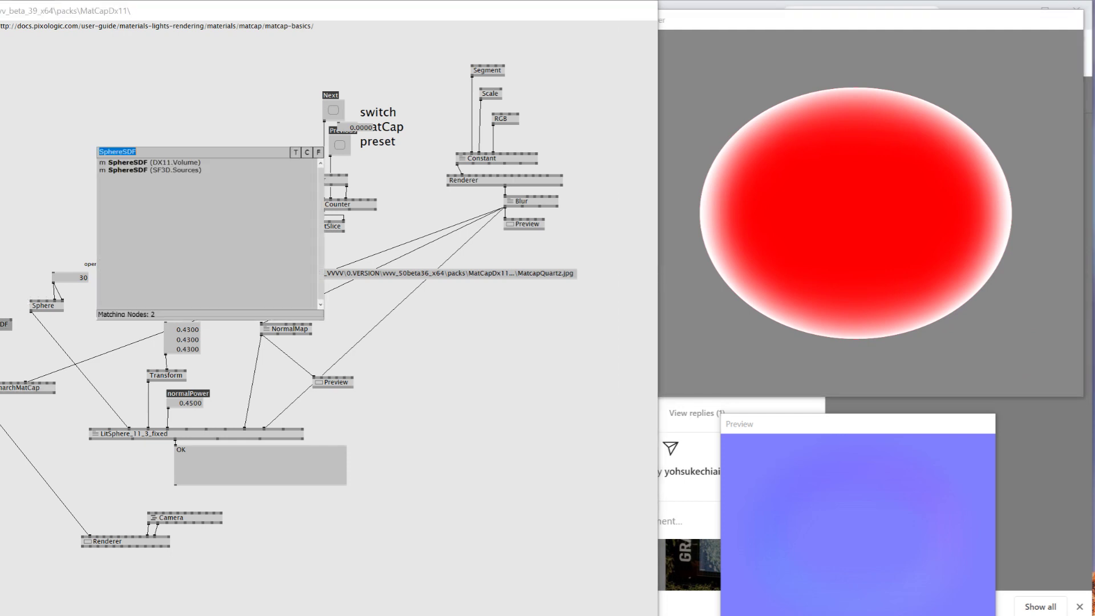
type("roundbo")
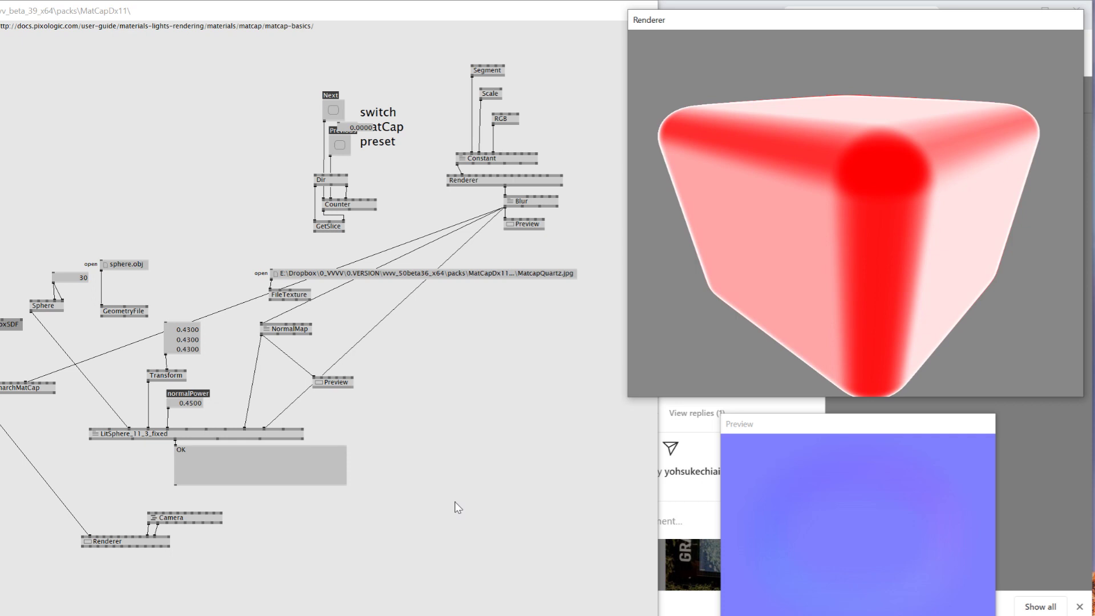
mouse_move(485, 441)
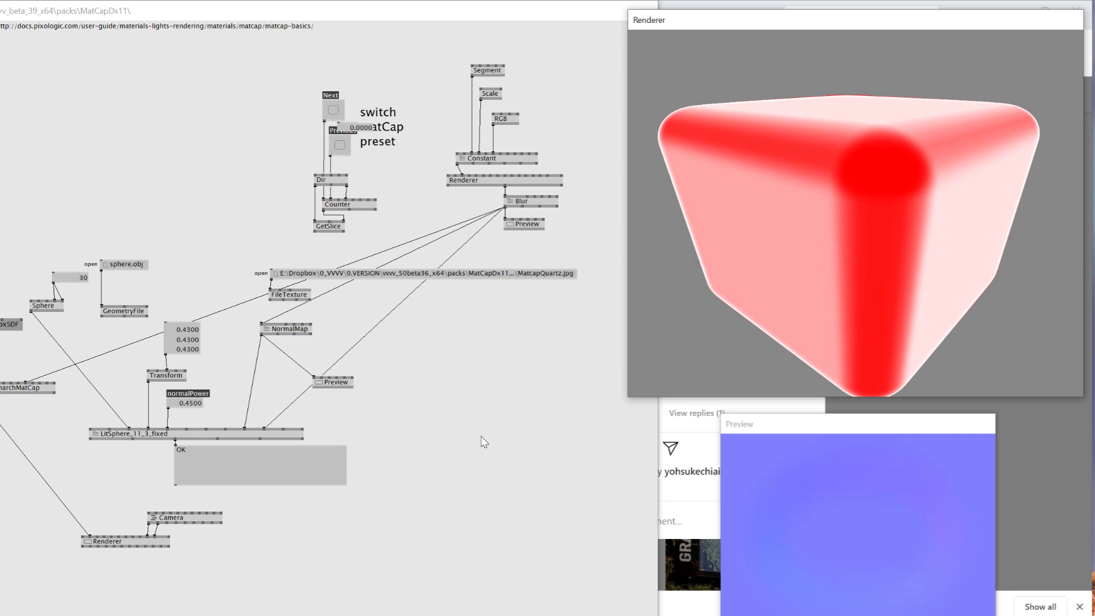